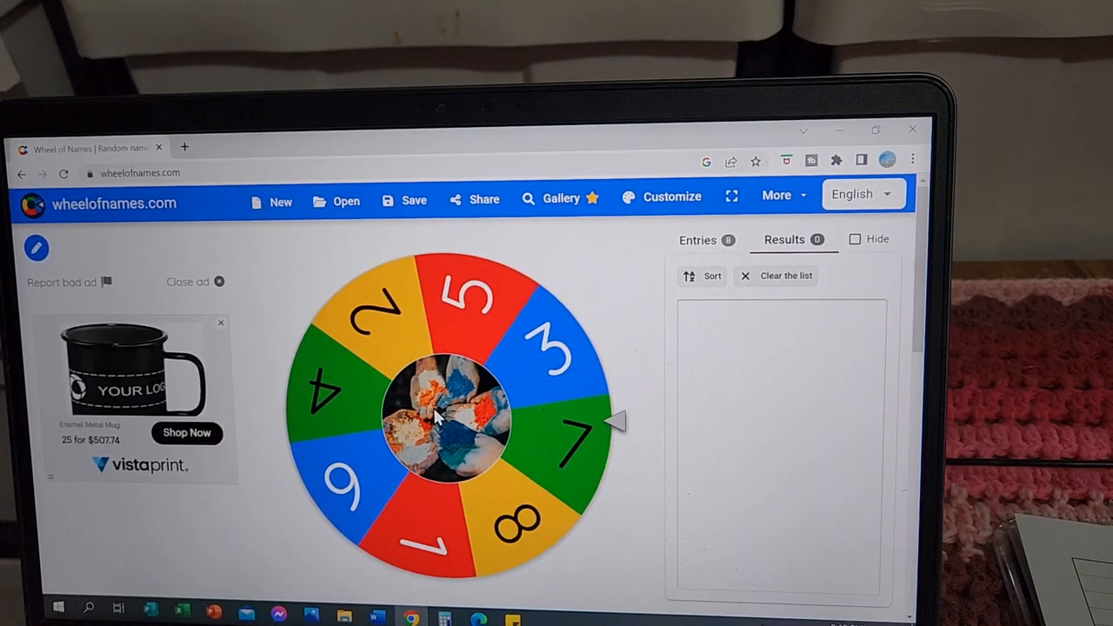
Step: Spin the eight-number wheel from its centre to a new position
click(449, 417)
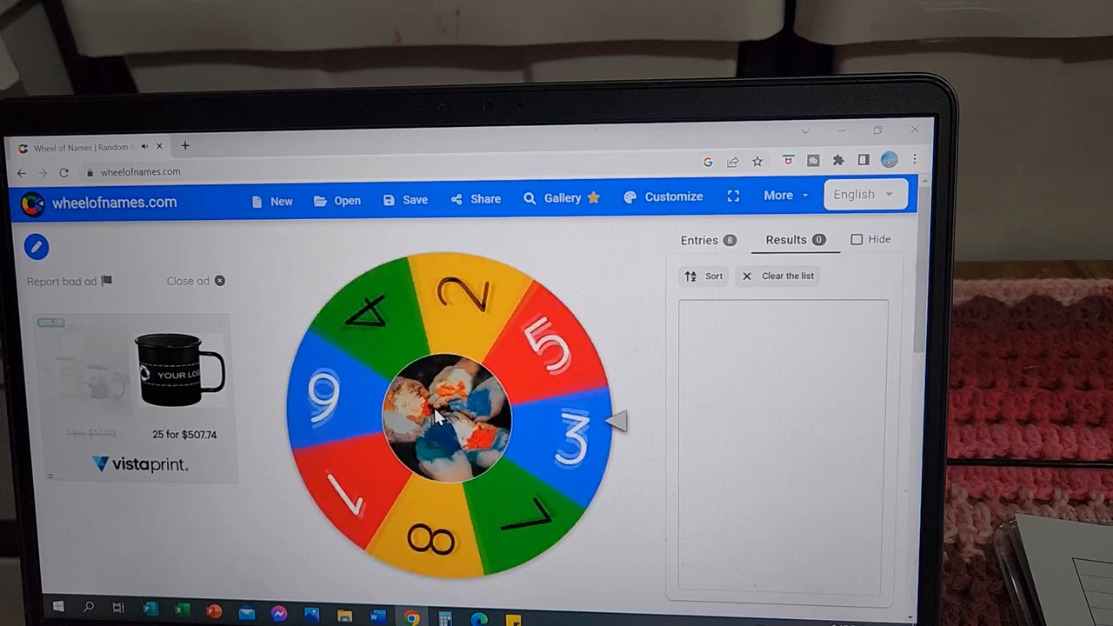
click(449, 423)
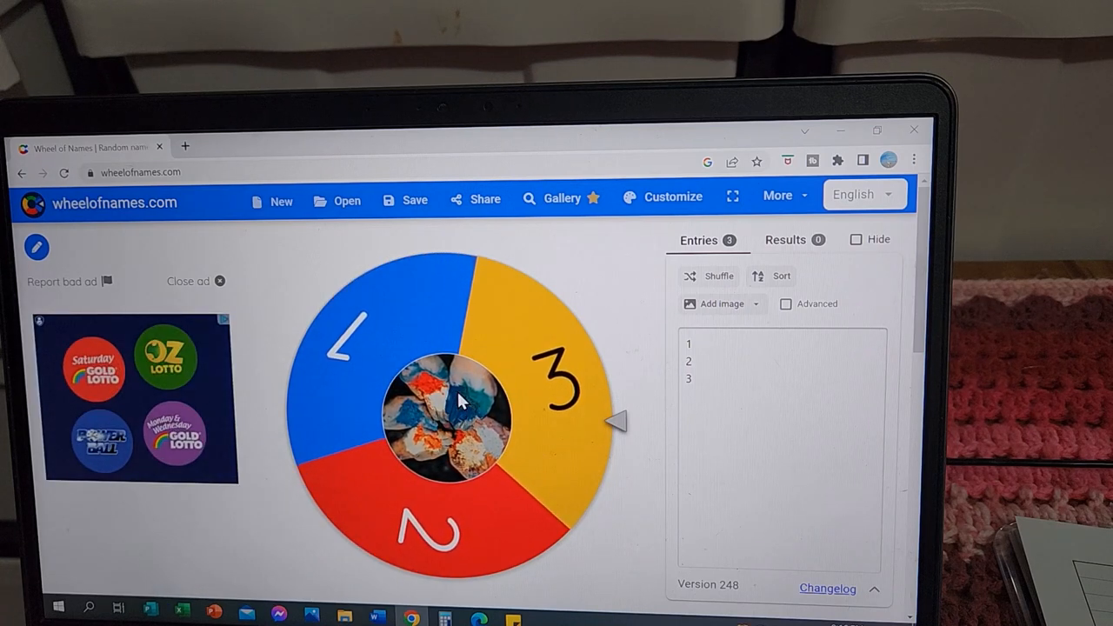
Step: Spin the three-entry wheel to land on 3 and dismiss the winner dialog
click(461, 400)
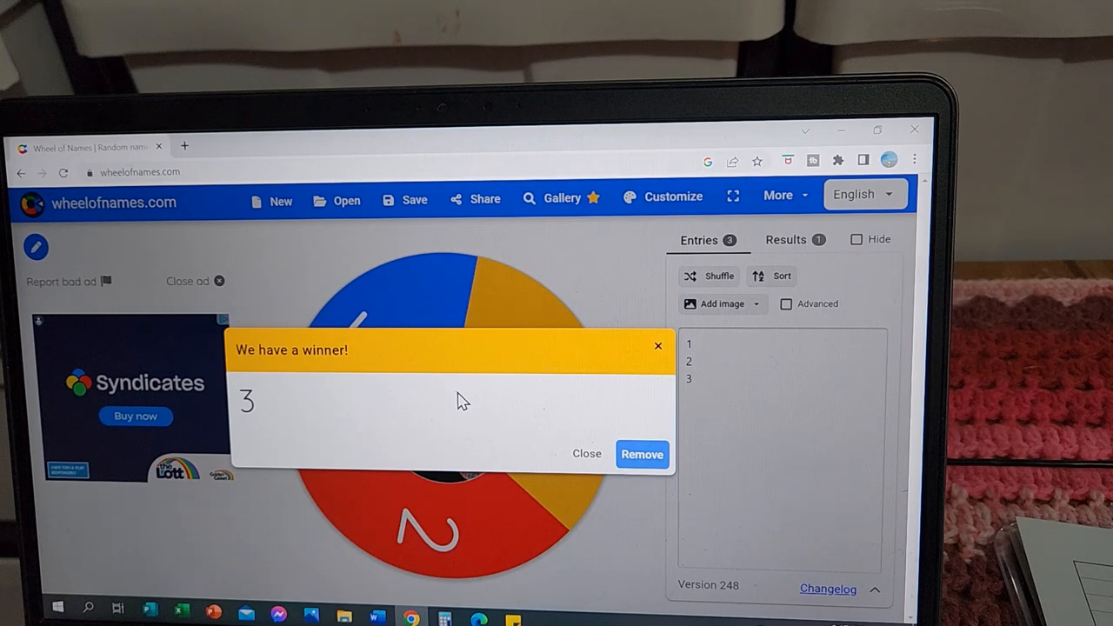
mouse_move(591, 426)
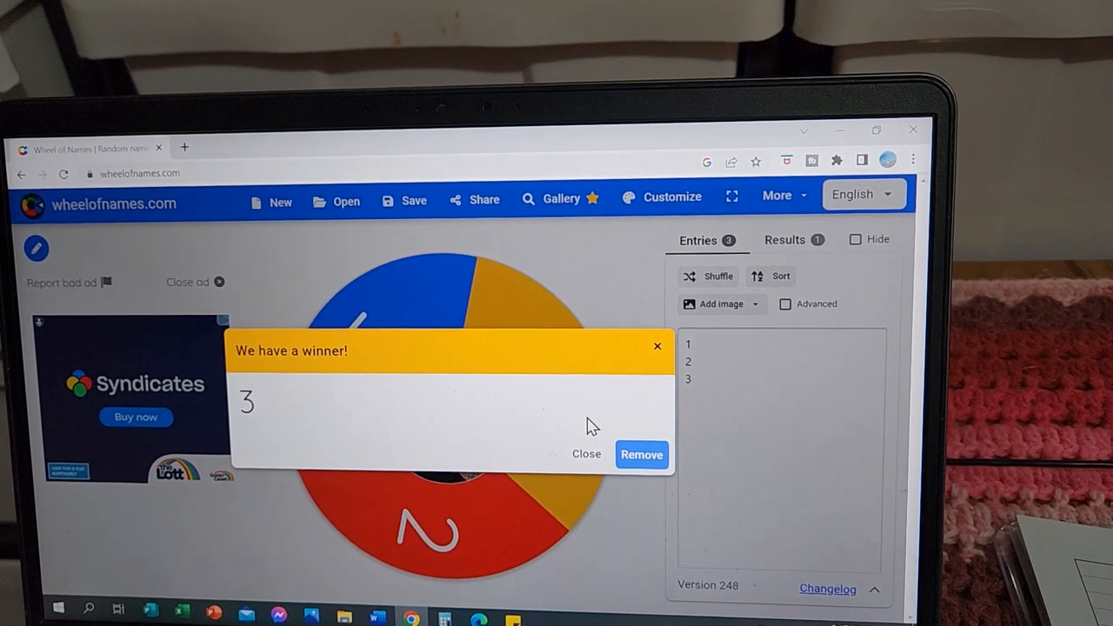
click(586, 452)
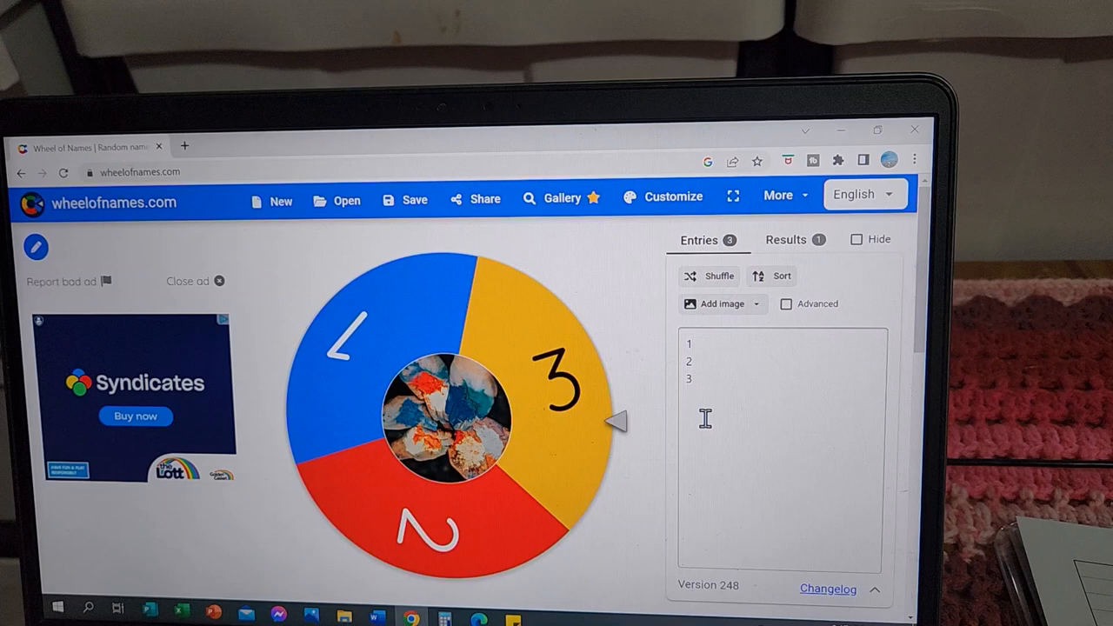
click(219, 280)
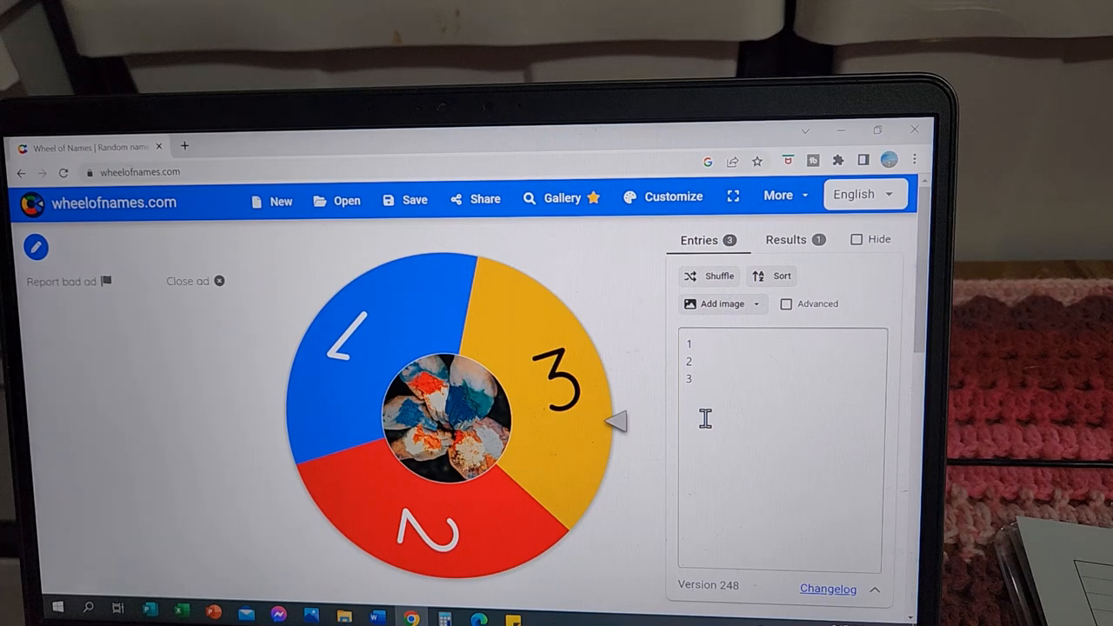